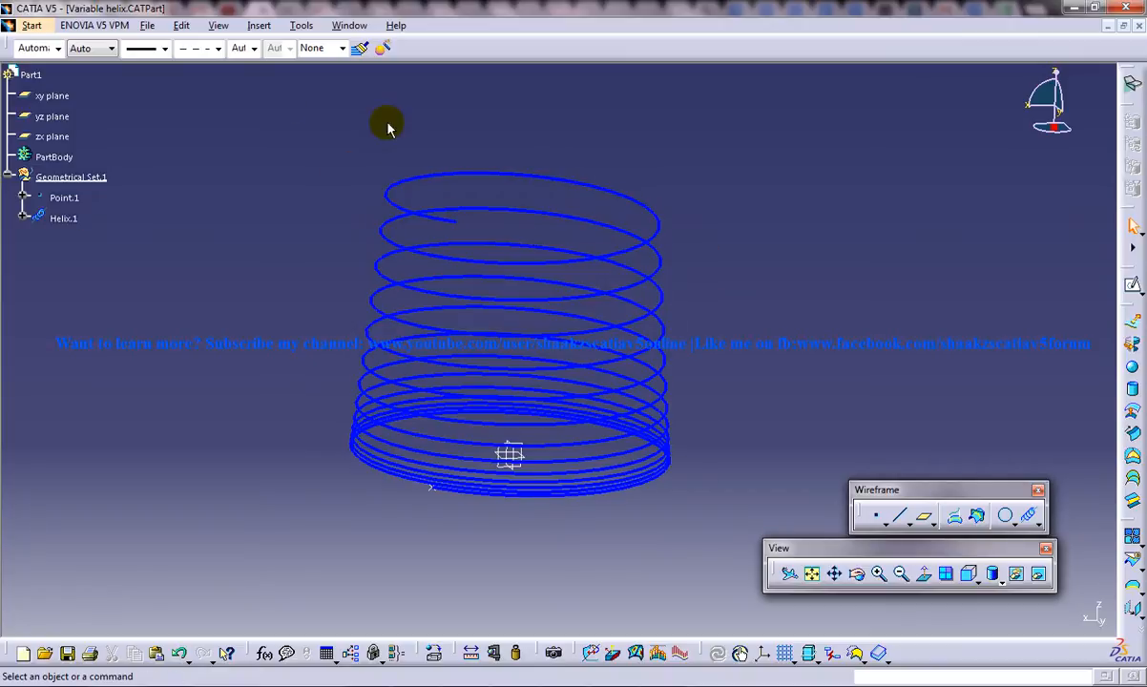
{"action": "mouse_move", "coordinate": [515, 56]}
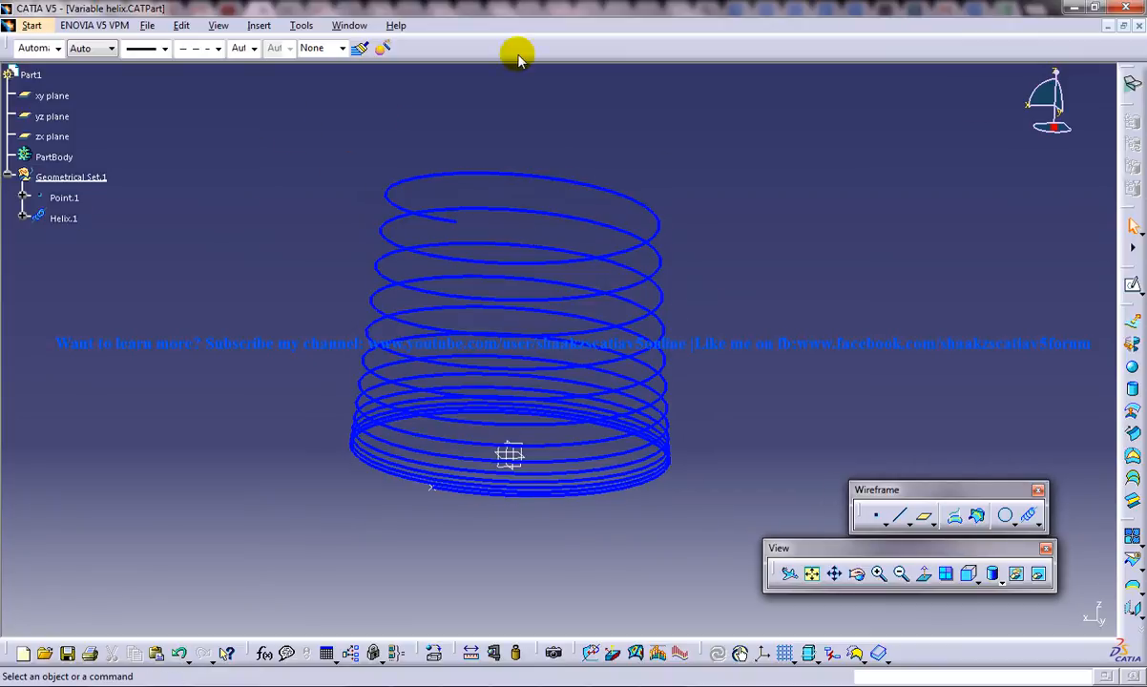
Open the Start menu to reach the Mechanical Design workbench list
{"action": "left_click", "coordinate": [32, 25]}
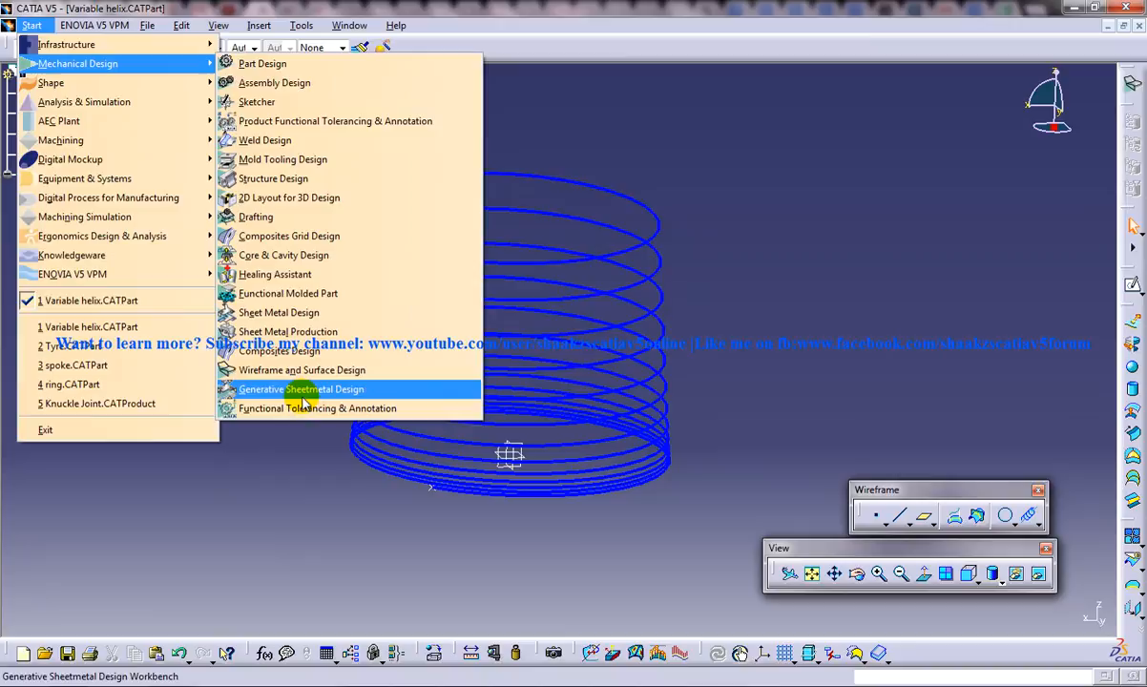
Start a Wireframe and Surface Design part and place a point at 30, 30, 0 mm
{"action": "left_click", "coordinate": [302, 390]}
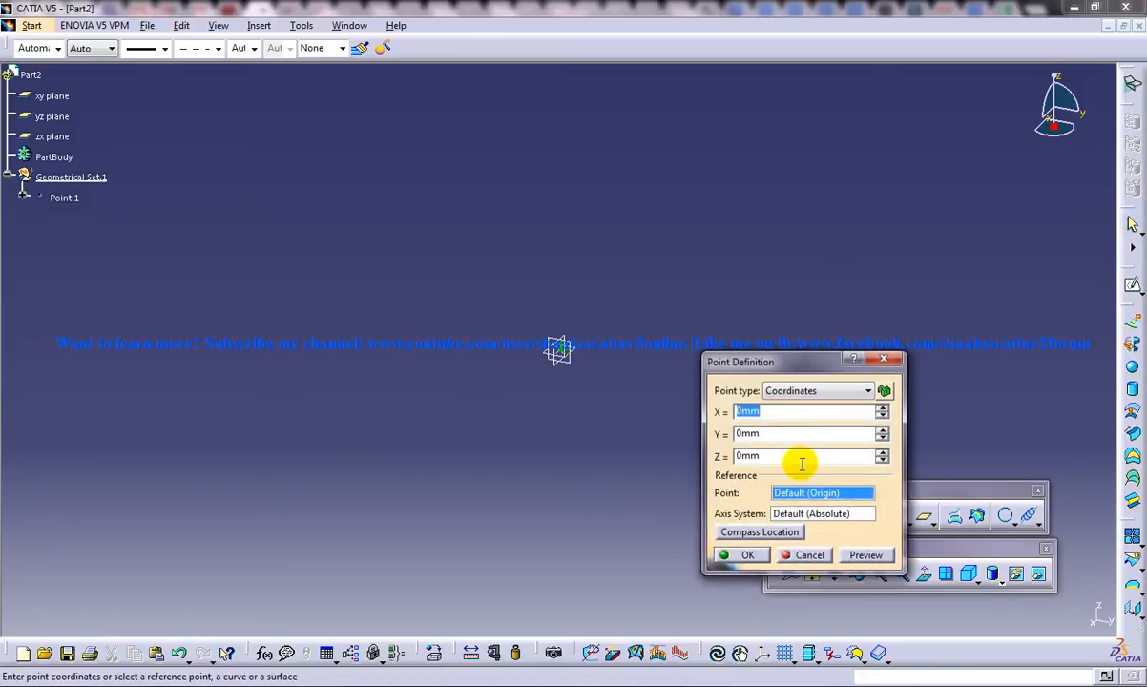
{"action": "type", "text": "30"}
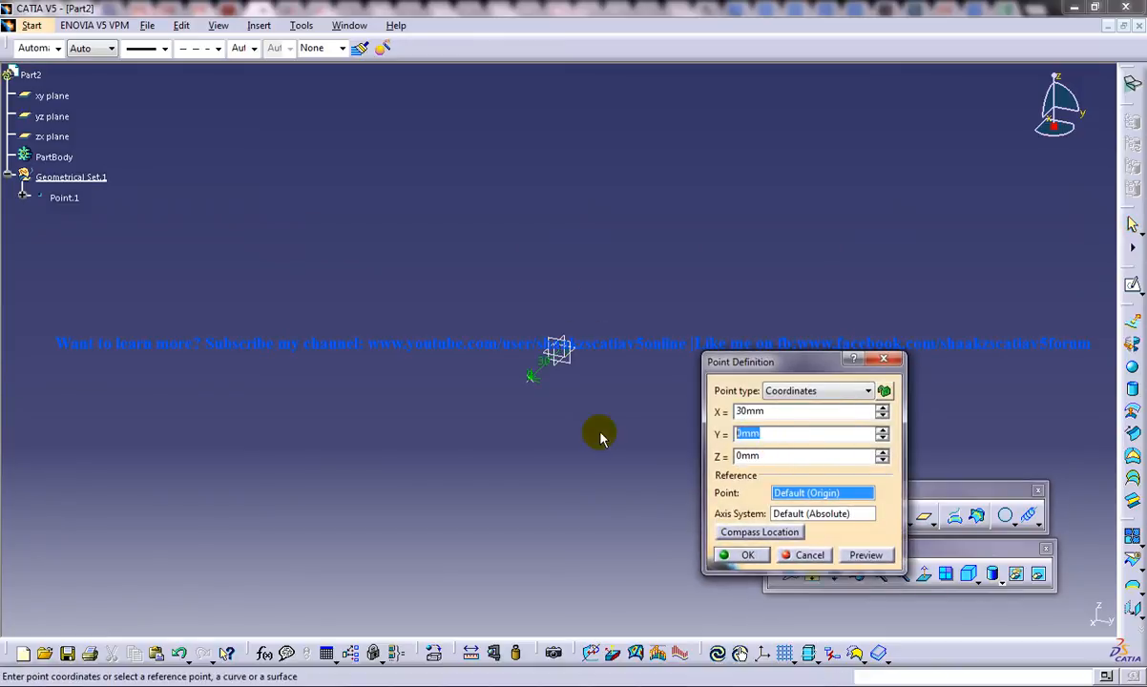
{"action": "type", "text": "30mm"}
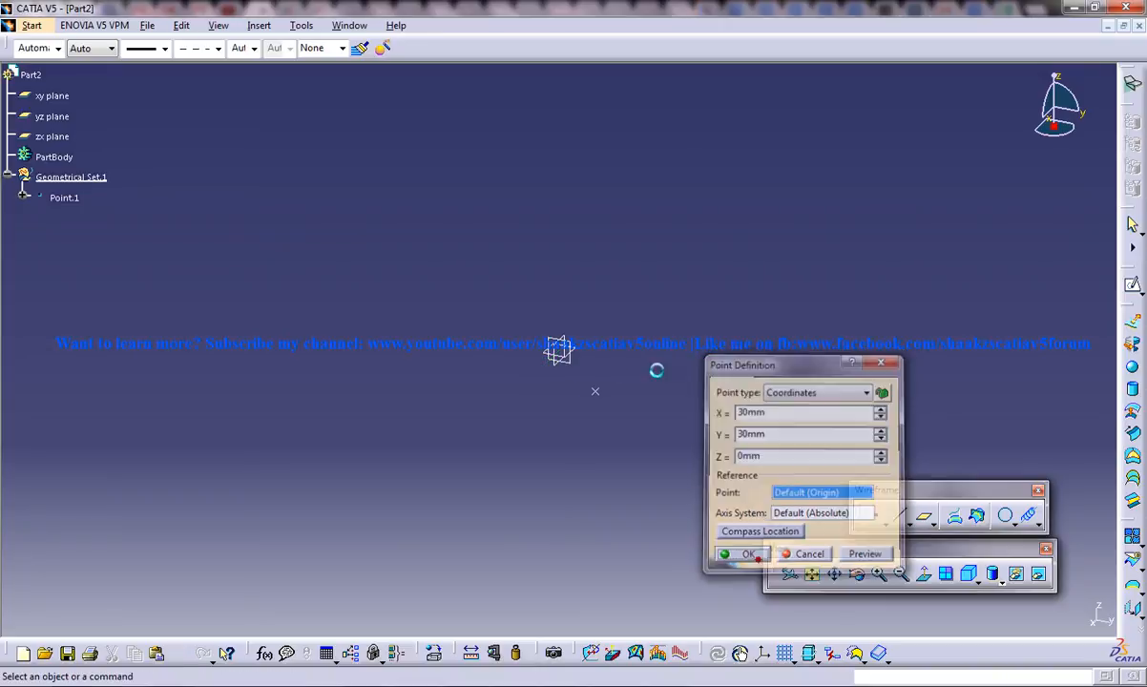
{"action": "left_click", "coordinate": [745, 553]}
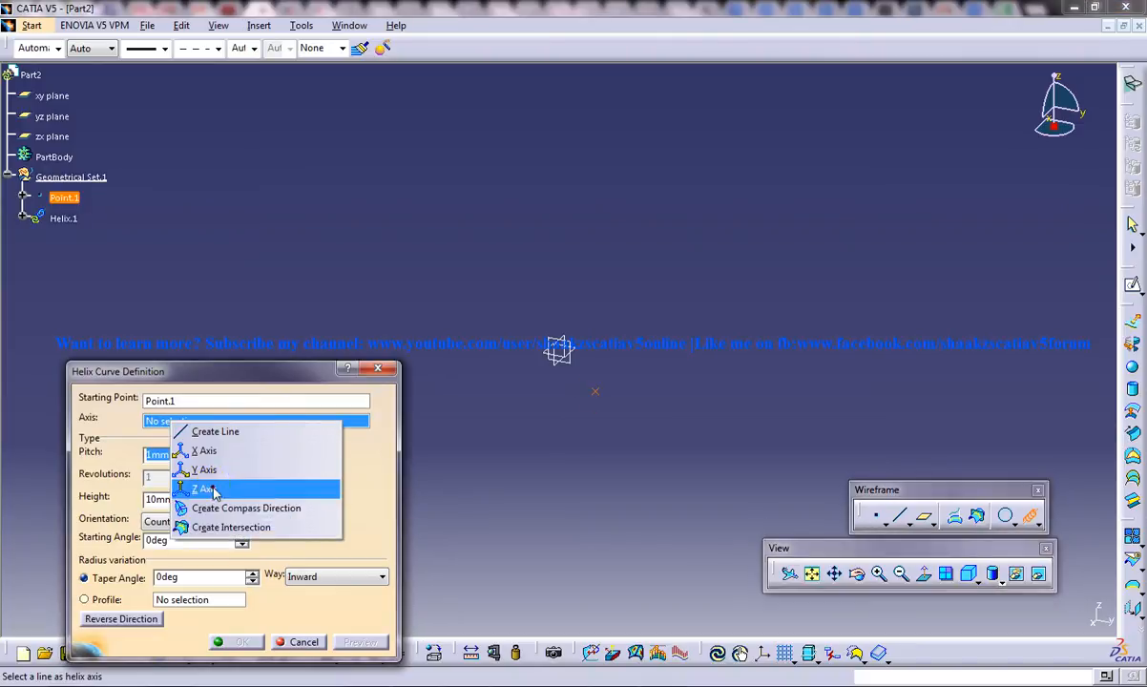
Define a helix from Point.1 about the Z axis with 1 mm pitch and 40 mm height
{"action": "left_click", "coordinate": [200, 488]}
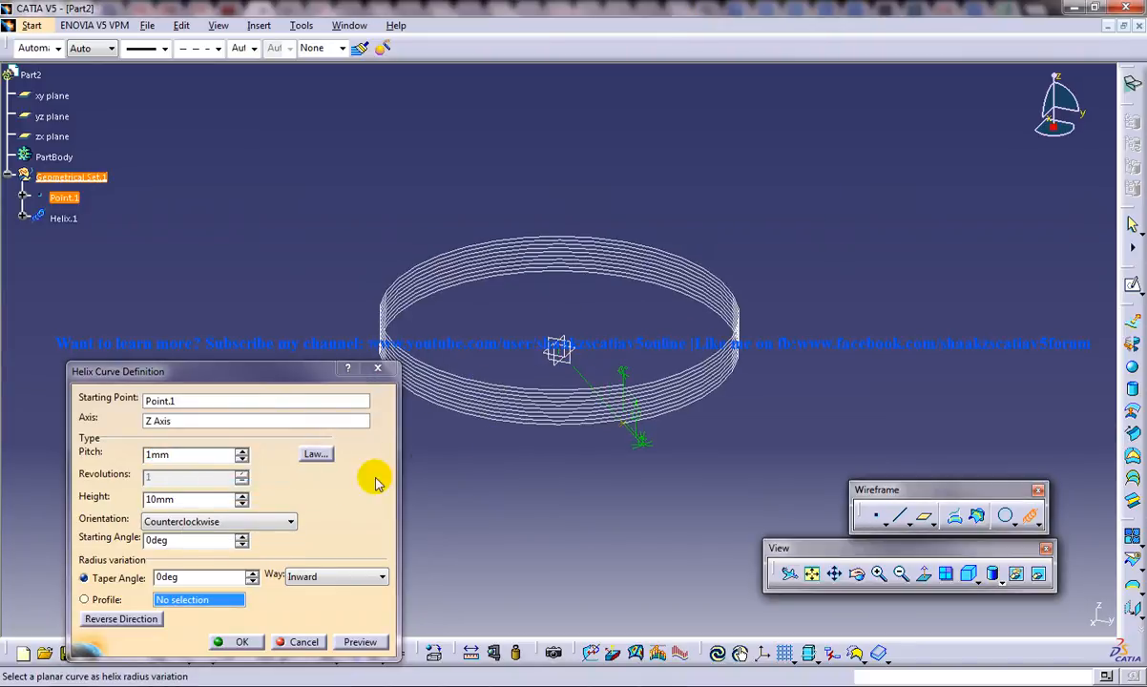
{"action": "left_click", "coordinate": [243, 495]}
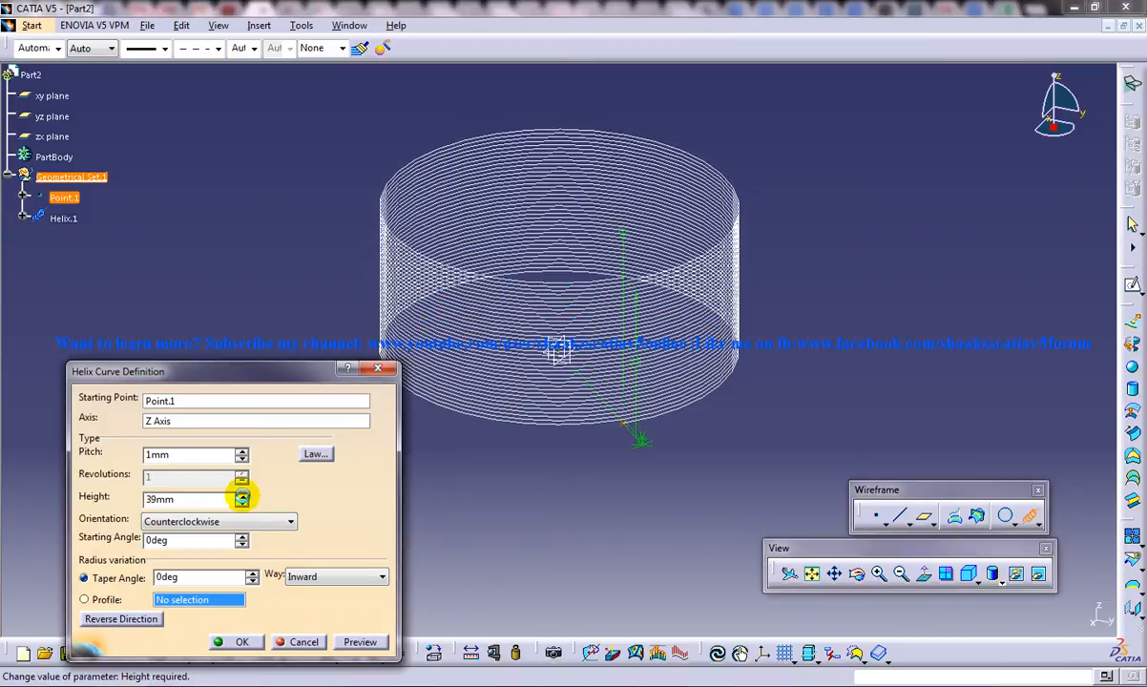
{"action": "left_click", "coordinate": [242, 493]}
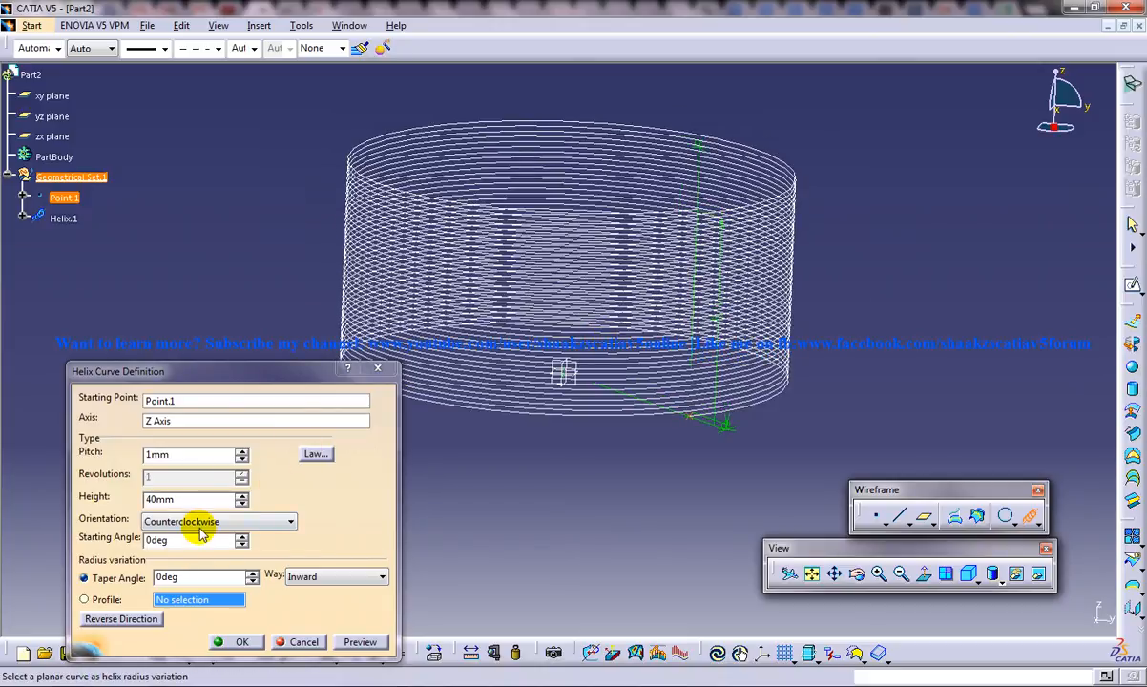
{"action": "left_click", "coordinate": [191, 576]}
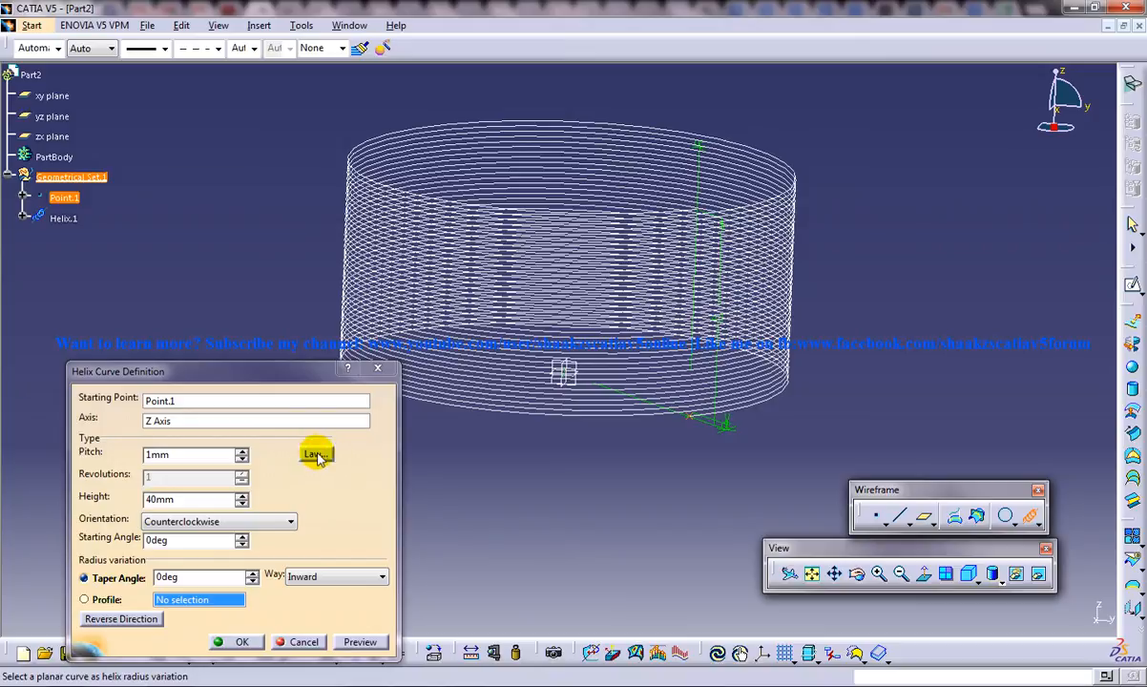
Set the helix pitch law to S type, from 1 mm to 10 mm
{"action": "left_click", "coordinate": [315, 455]}
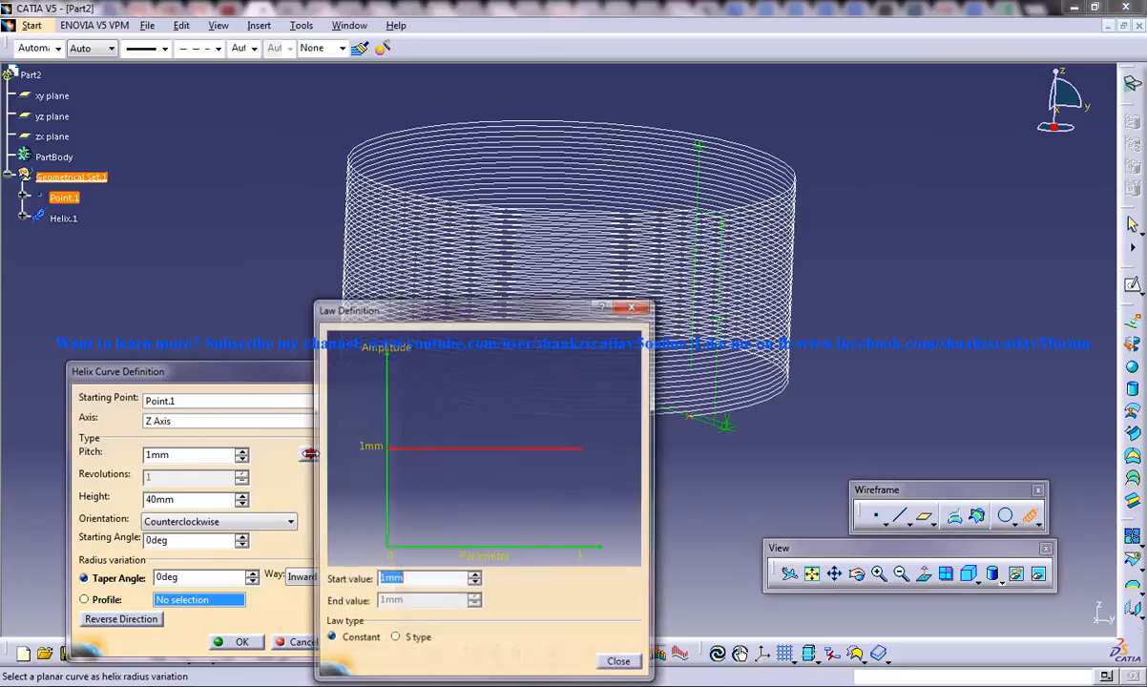
{"action": "left_click", "coordinate": [395, 639]}
{"action": "type", "text": "10"}
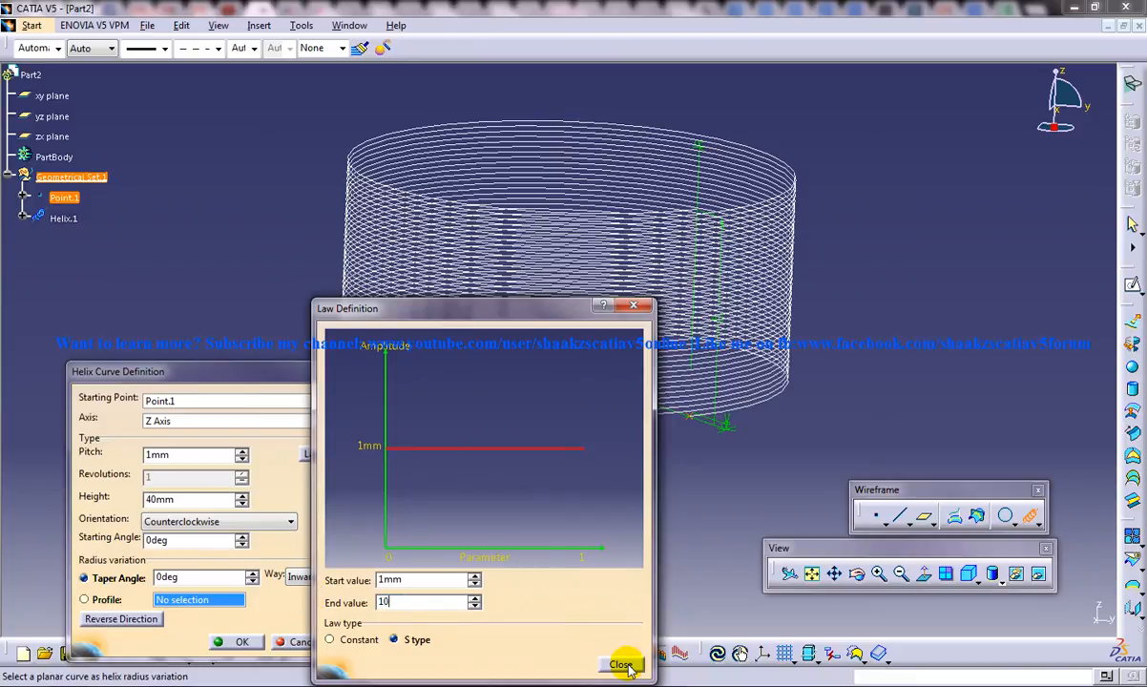
{"action": "left_click", "coordinate": [618, 662]}
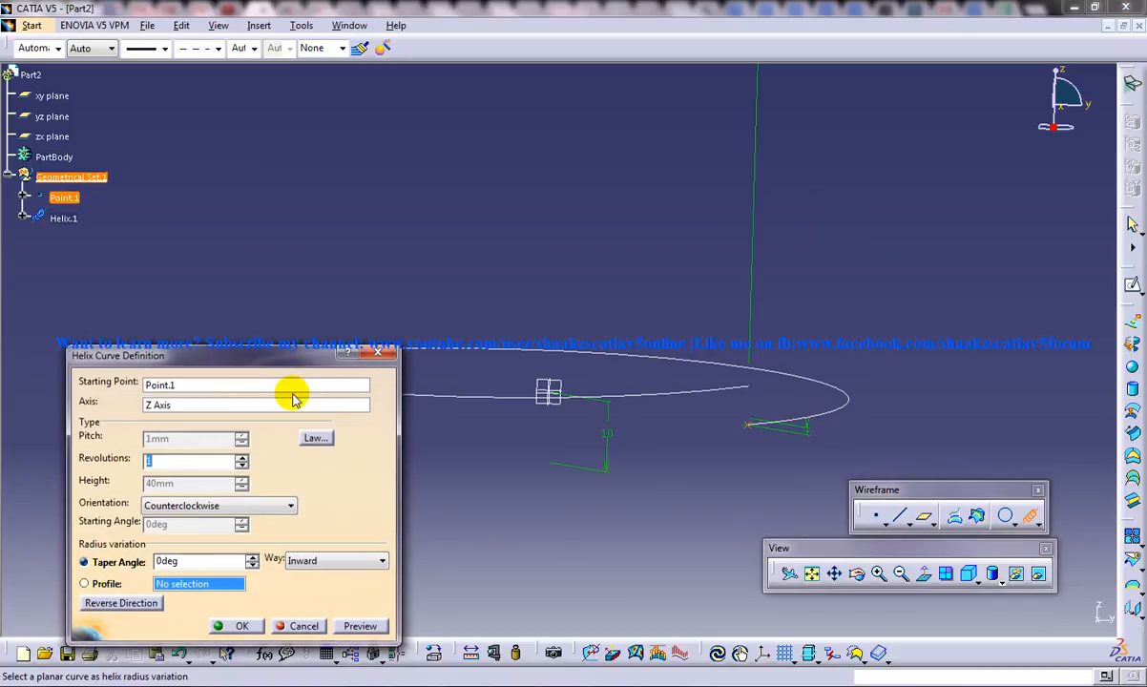
Increase the helix Revolutions value to 7
{"action": "left_click", "coordinate": [243, 455]}
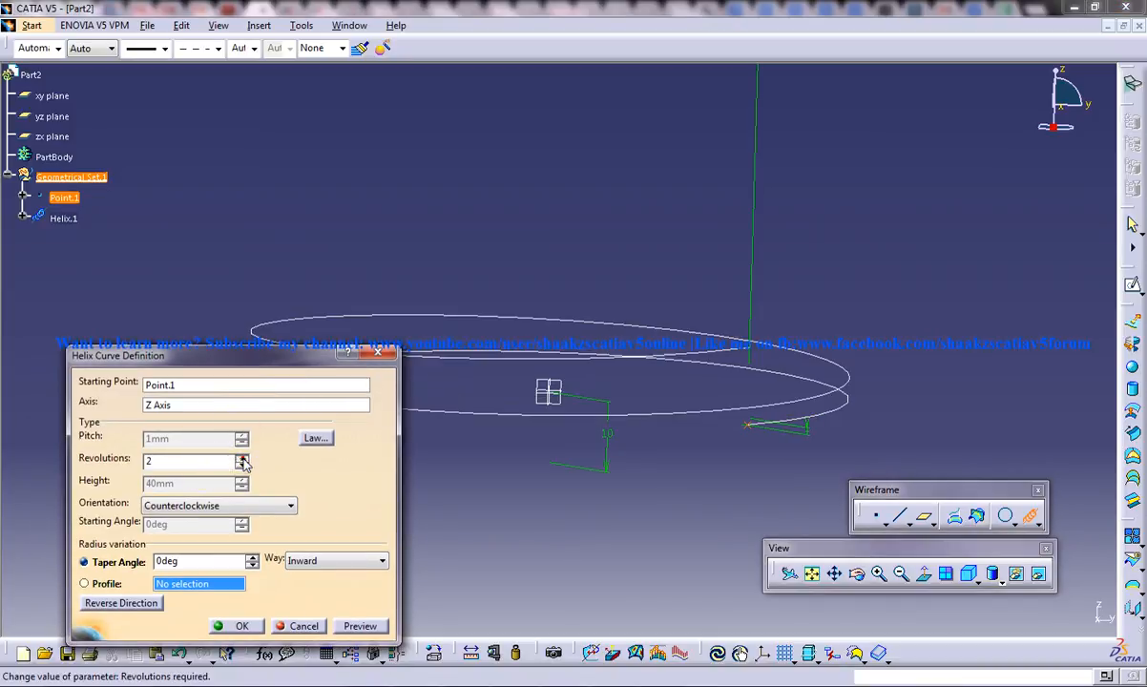
{"action": "left_click", "coordinate": [241, 456]}
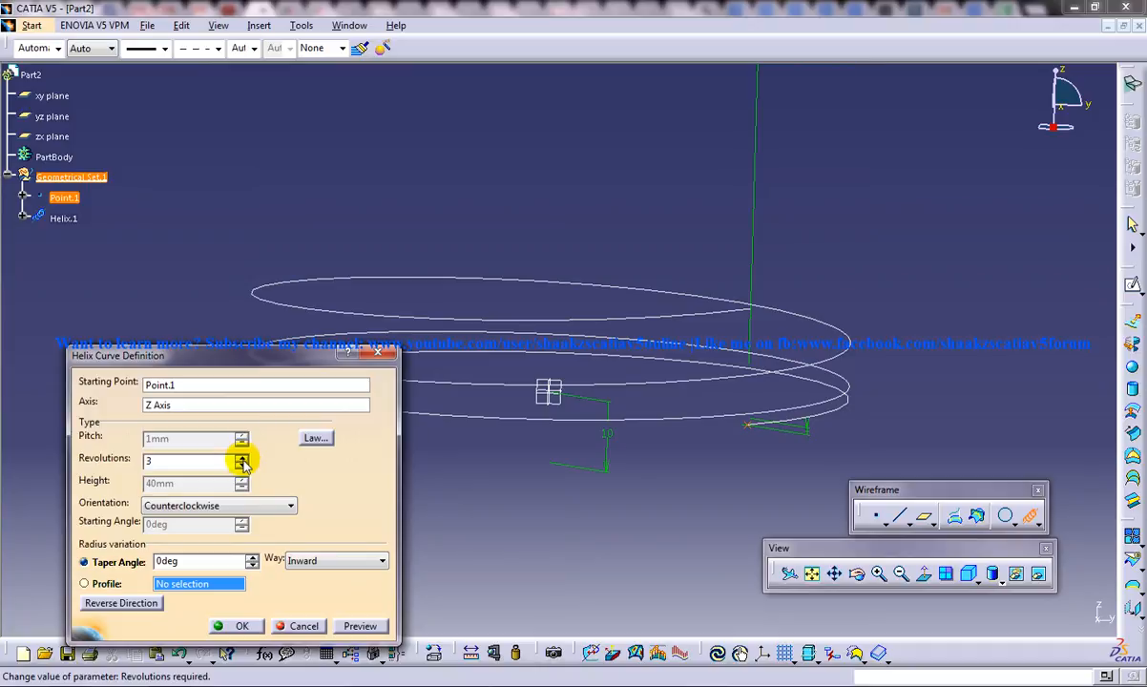
{"action": "left_click", "coordinate": [243, 468]}
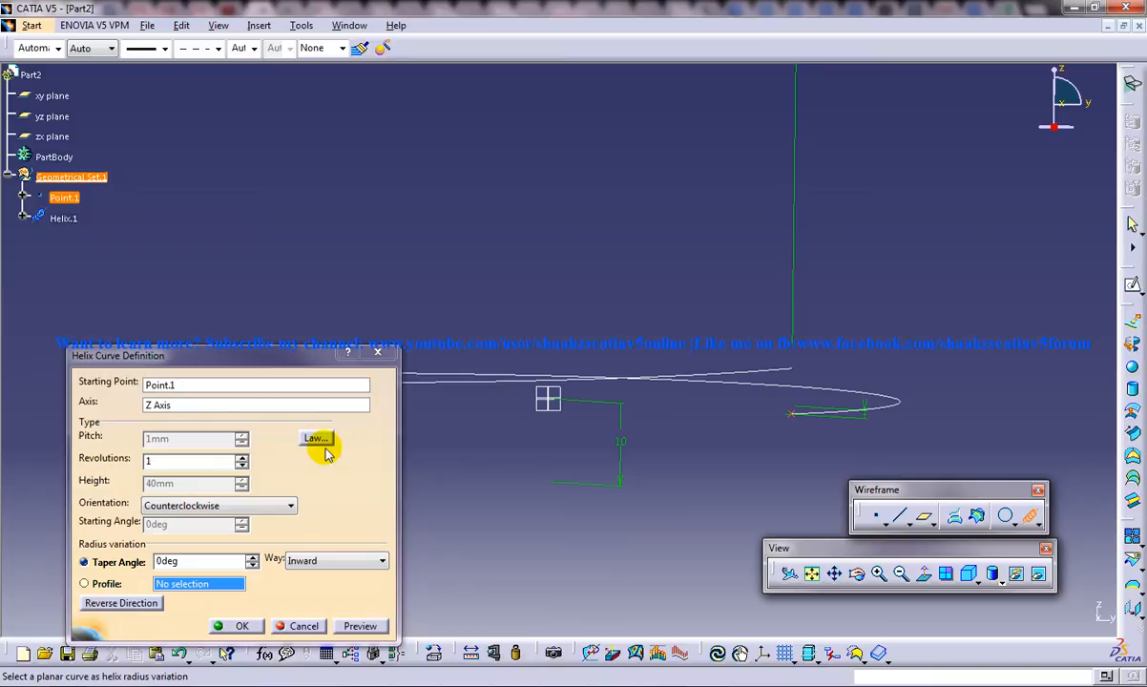
{"action": "left_click", "coordinate": [242, 458]}
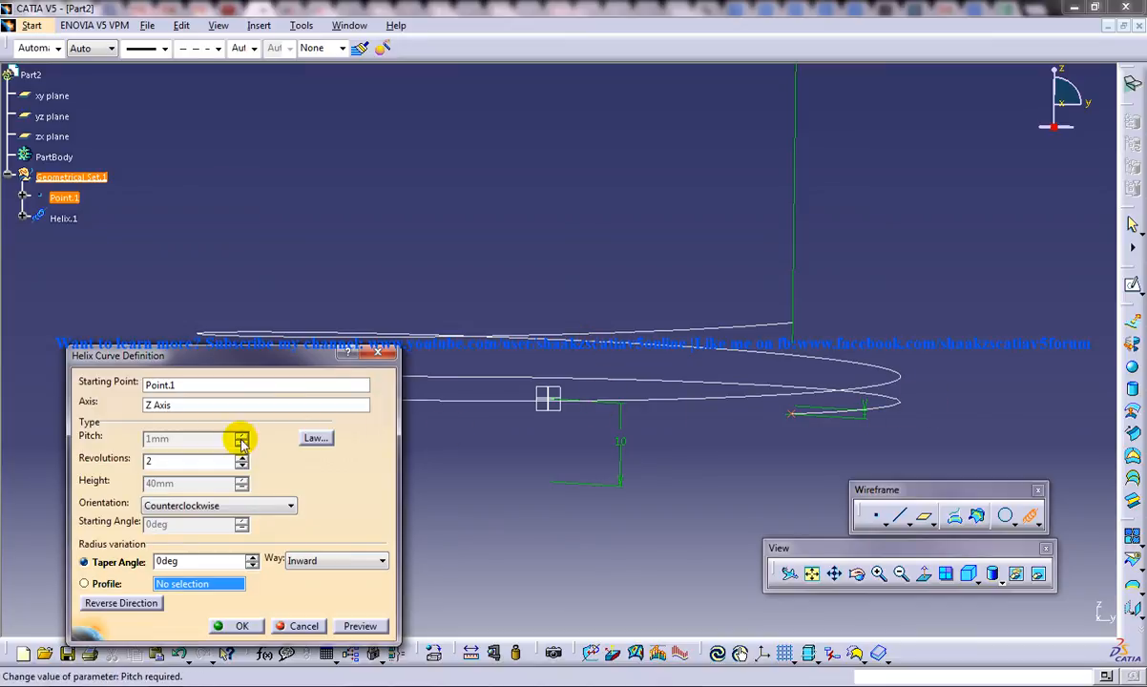
{"action": "left_click", "coordinate": [242, 455]}
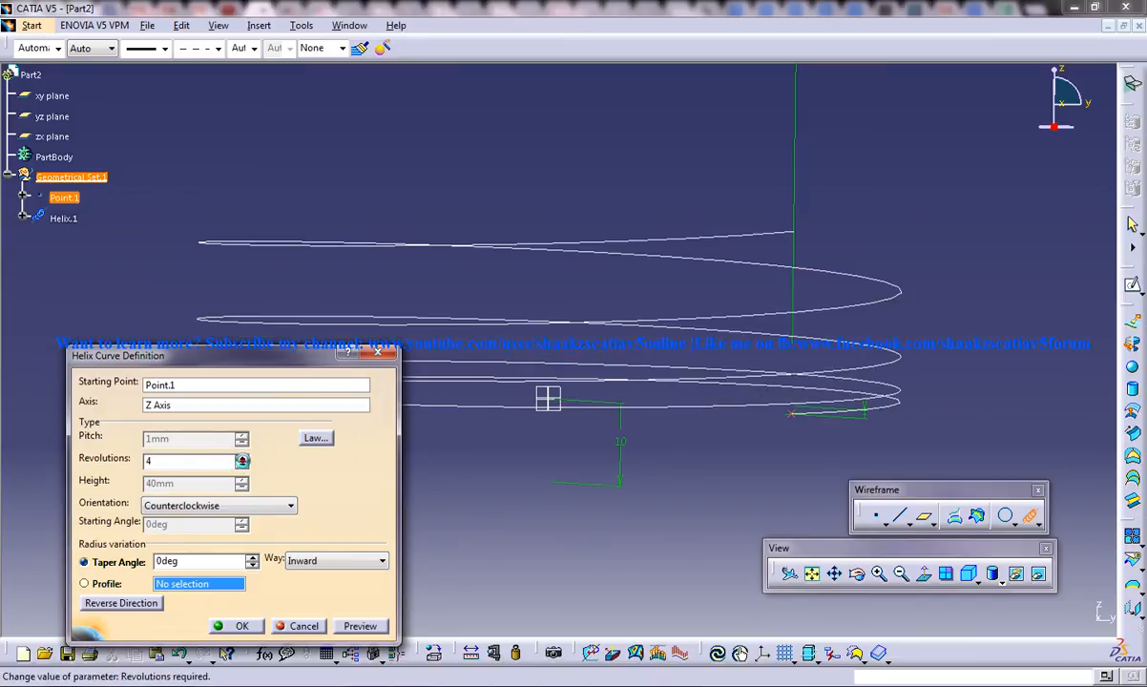
{"action": "left_click", "coordinate": [242, 456]}
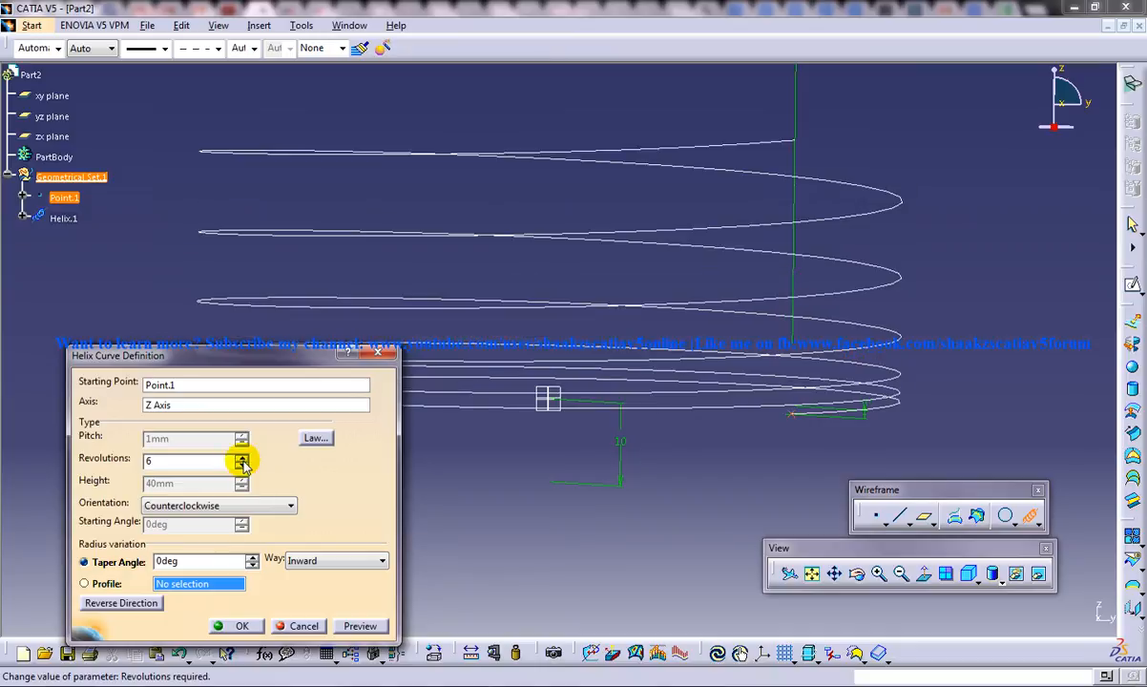
{"action": "left_click", "coordinate": [242, 455]}
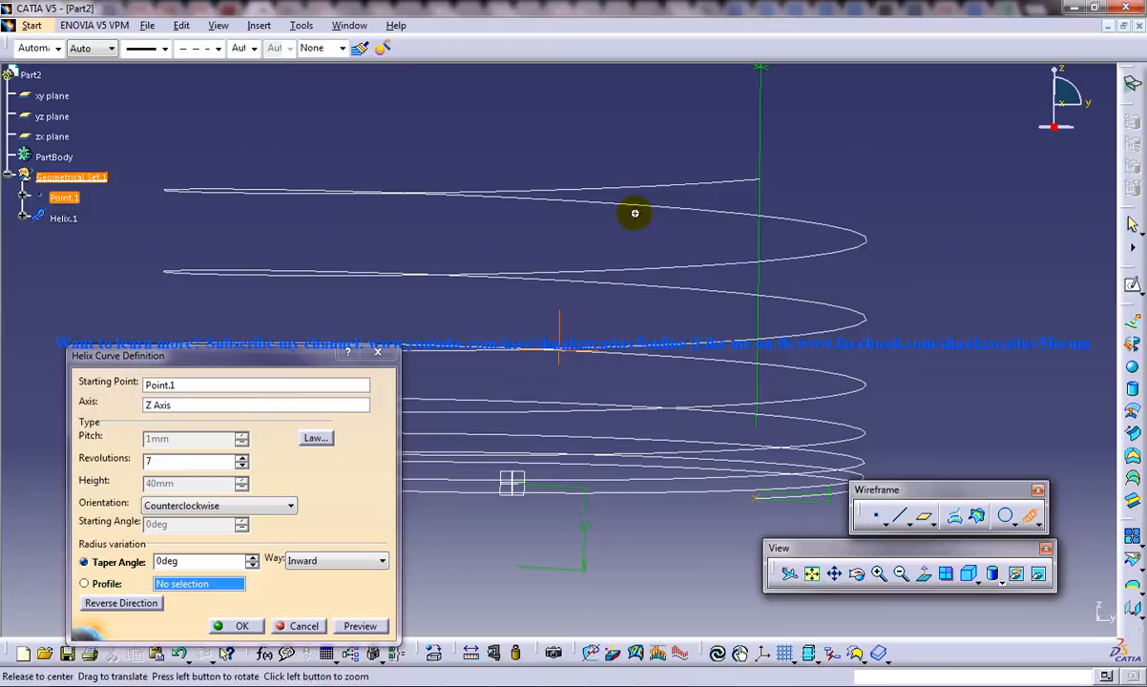
Orbit the view to inspect the 7-revolution variable-pitch helix and confirm it
{"action": "left_click_drag", "start_coordinate": [635, 213], "coordinate": [599, 308]}
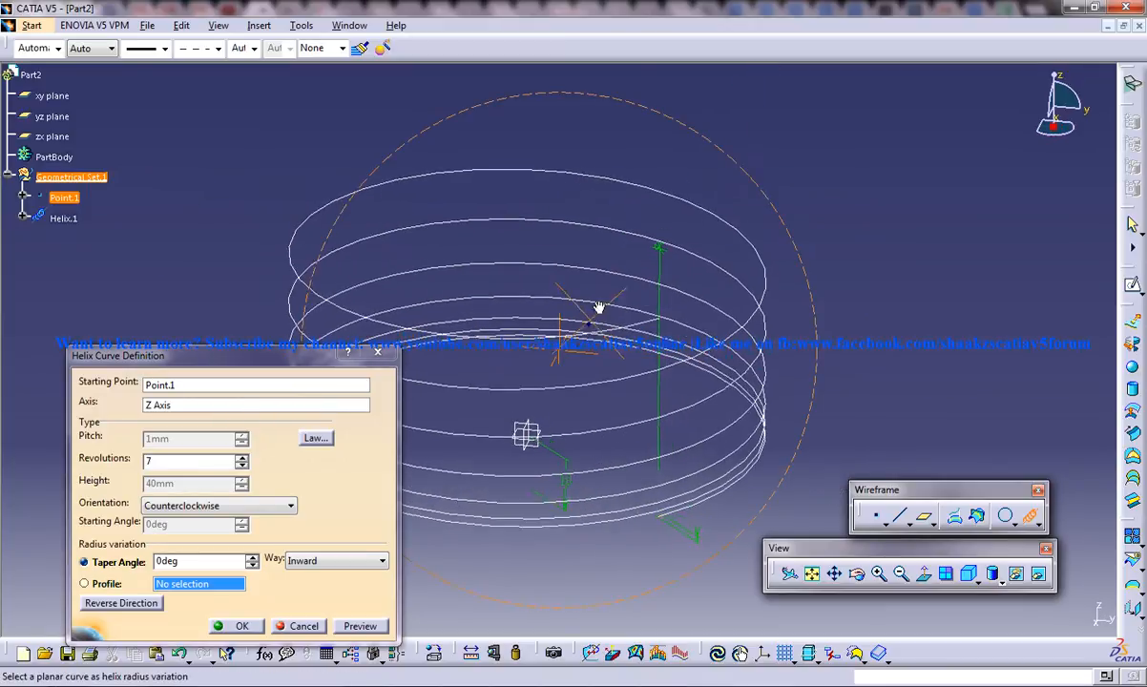
{"action": "left_click_drag", "start_coordinate": [600, 305], "coordinate": [611, 353]}
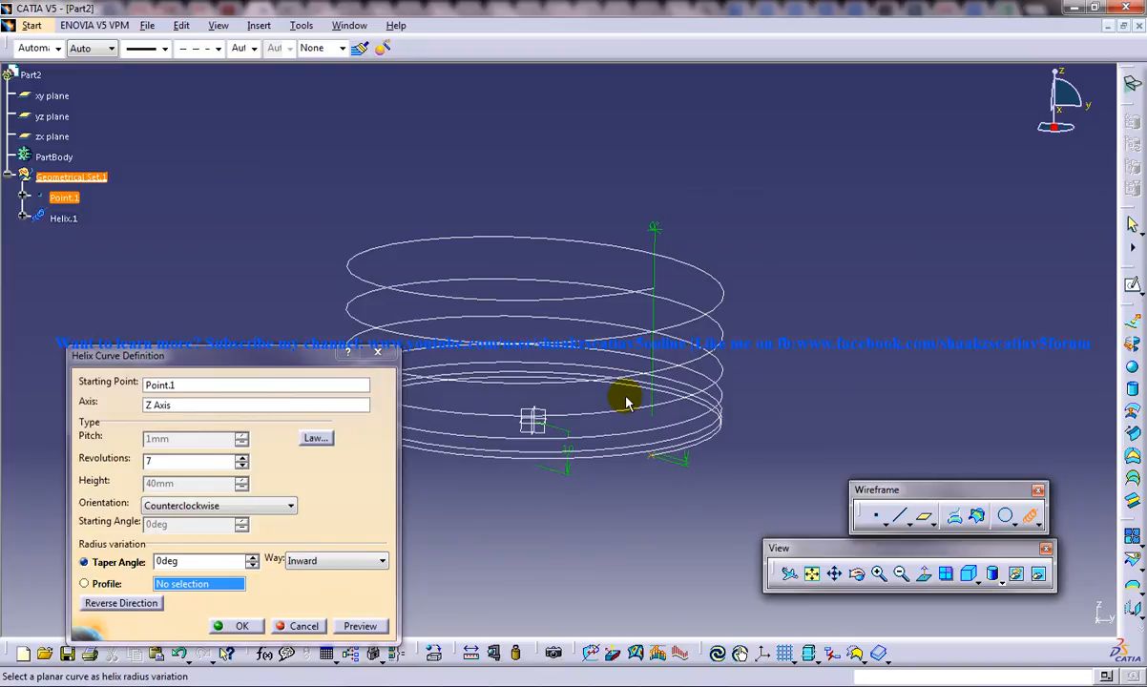
{"action": "mouse_move", "coordinate": [233, 365]}
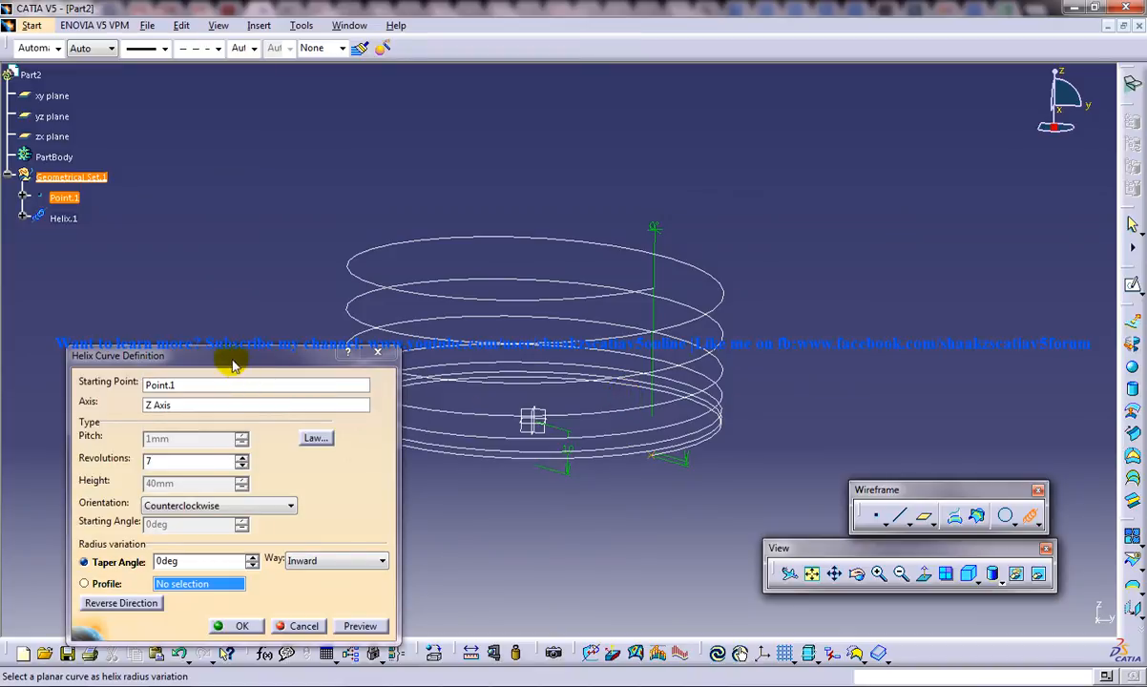
{"action": "left_click_drag", "start_coordinate": [233, 354], "coordinate": [208, 315]}
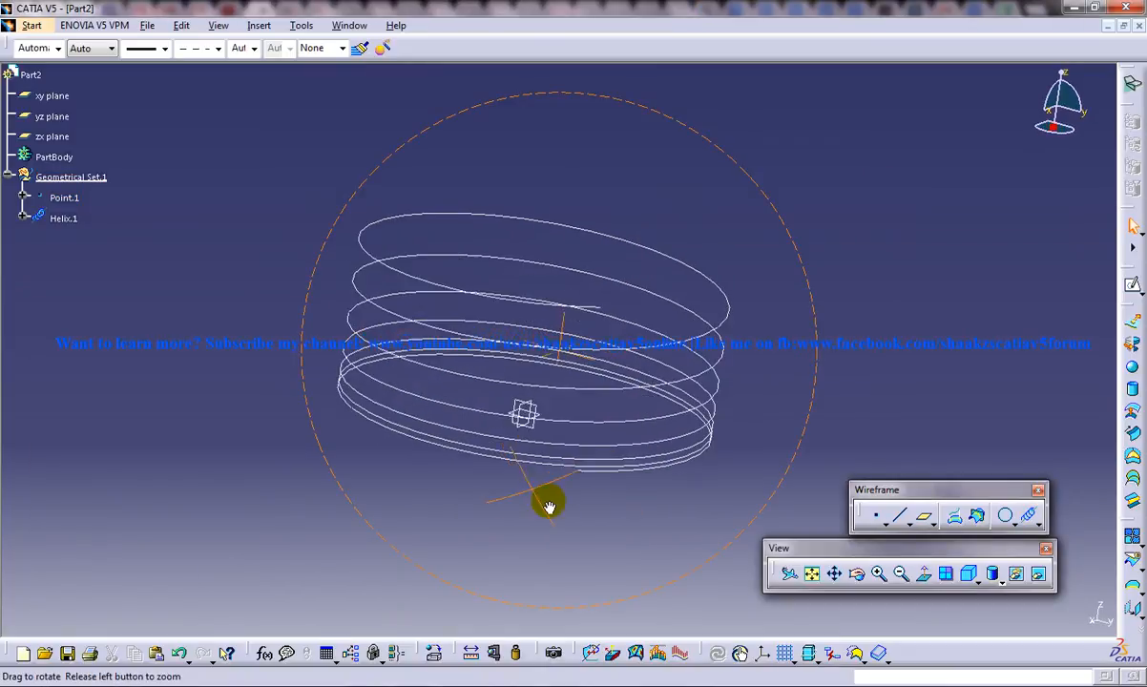
{"action": "left_click_drag", "start_coordinate": [549, 505], "coordinate": [544, 456]}
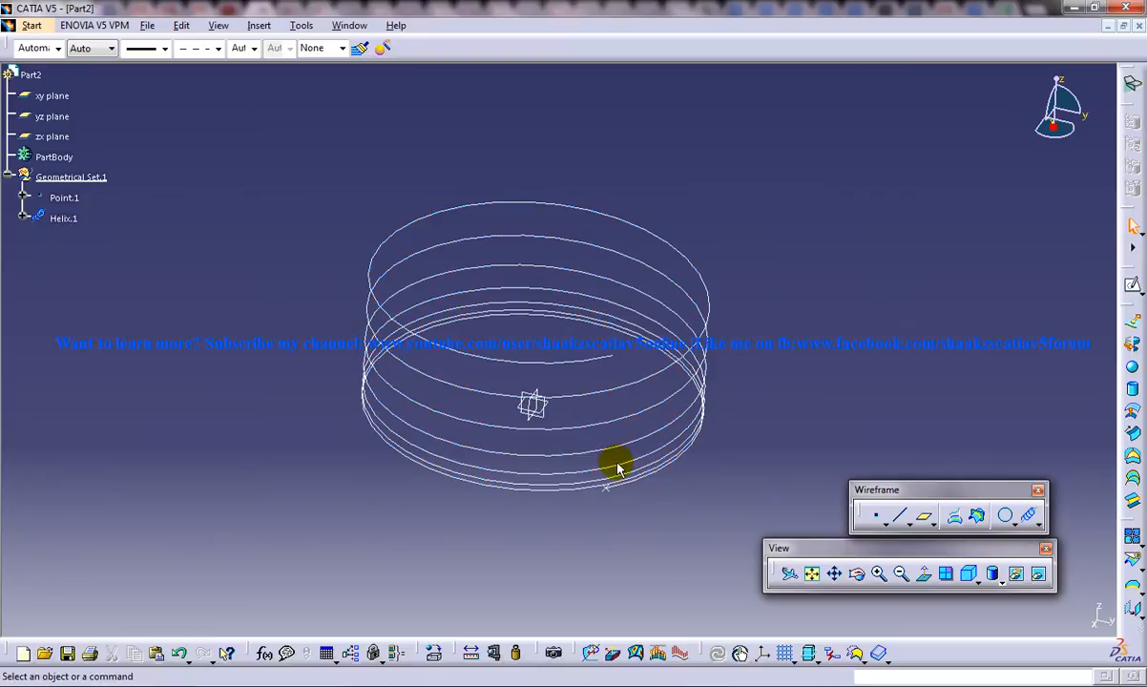
{"action": "mouse_move", "coordinate": [603, 462]}
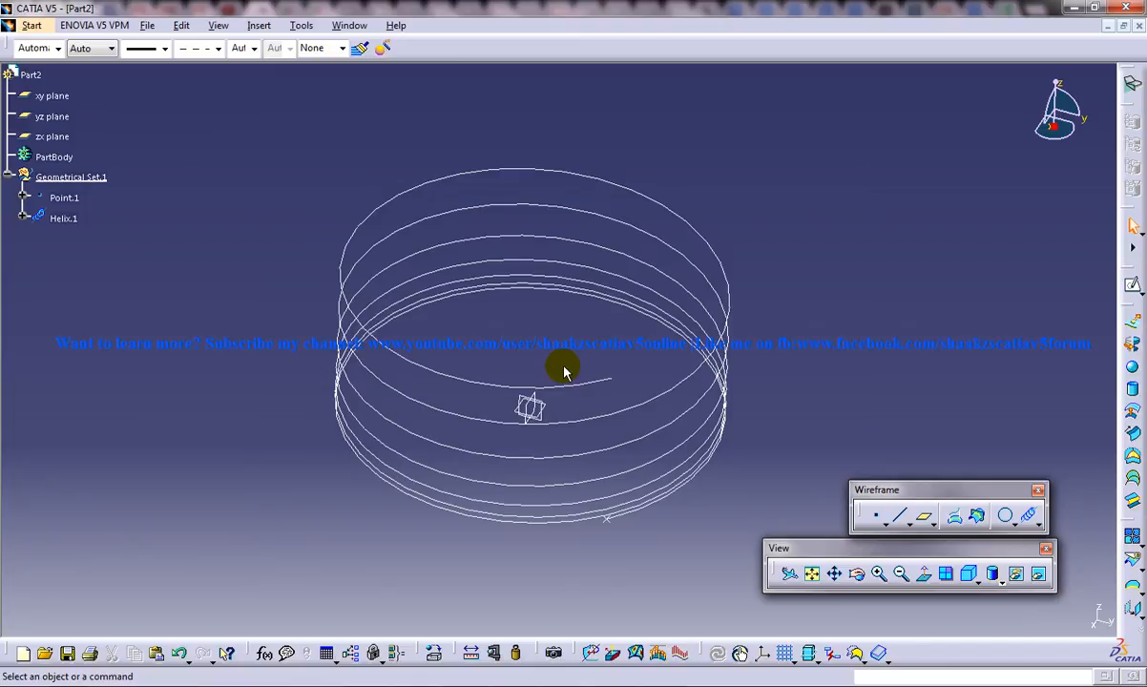
{"action": "mouse_move", "coordinate": [608, 362]}
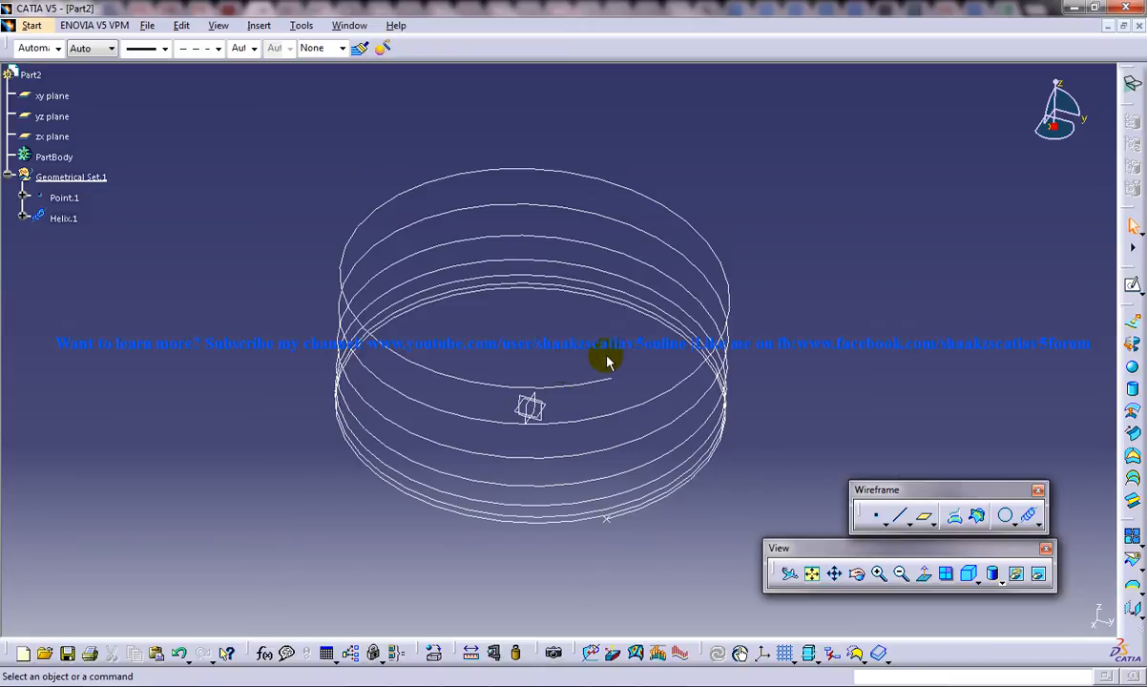